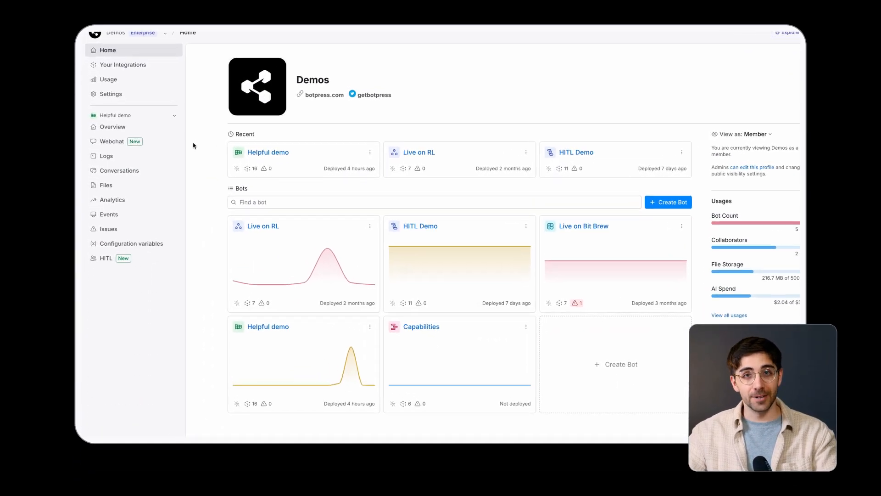
- Show the Helpful demo bot's Conversations list of Webchat and HITL conversations
{"action": "left_click", "coordinate": [124, 171]}
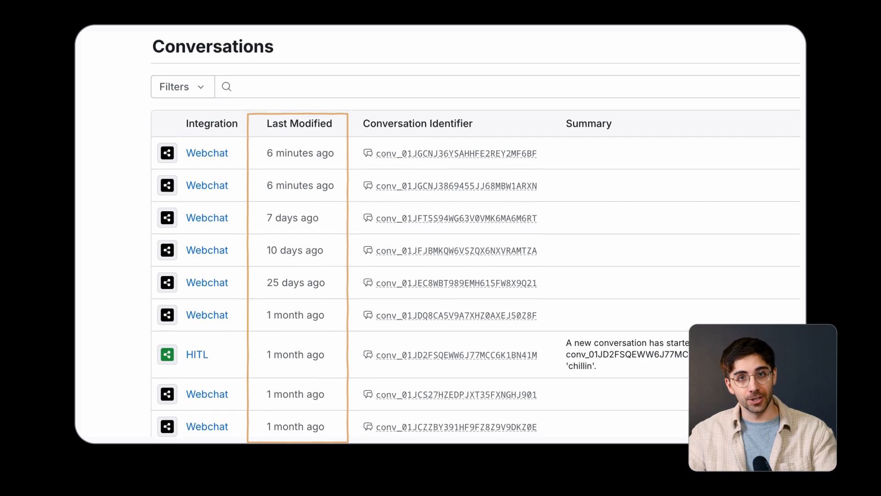
{"action": "scroll", "scroll_direction": "down", "scroll_amount": 3}
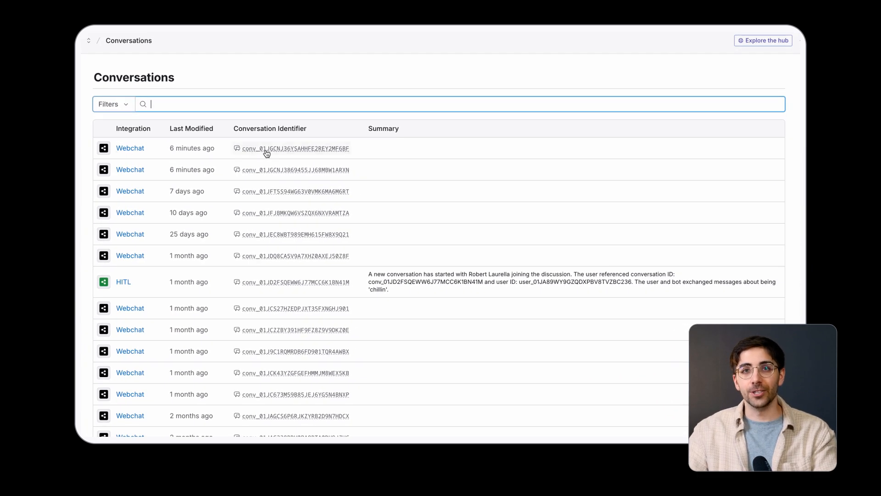
- Open a Webchat conversation and view an incoming message's details and raw JSON with IDs and timestamp
{"action": "left_click", "coordinate": [295, 191]}
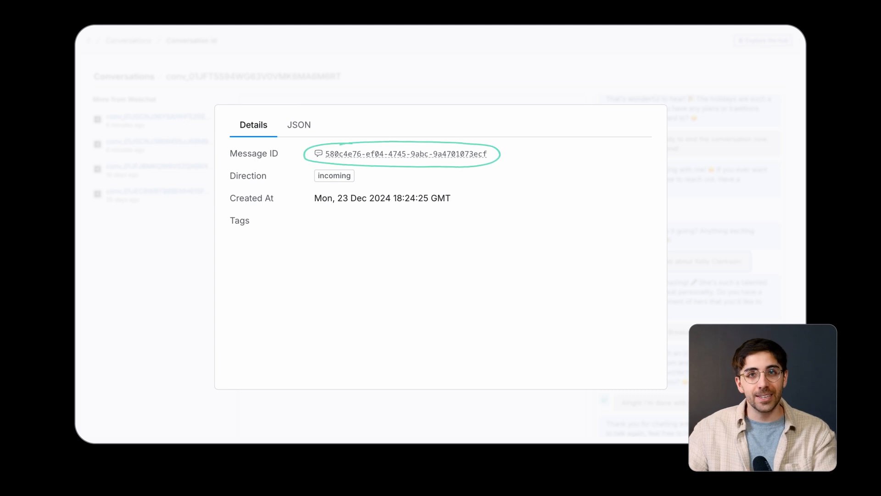
{"action": "left_click", "coordinate": [299, 125]}
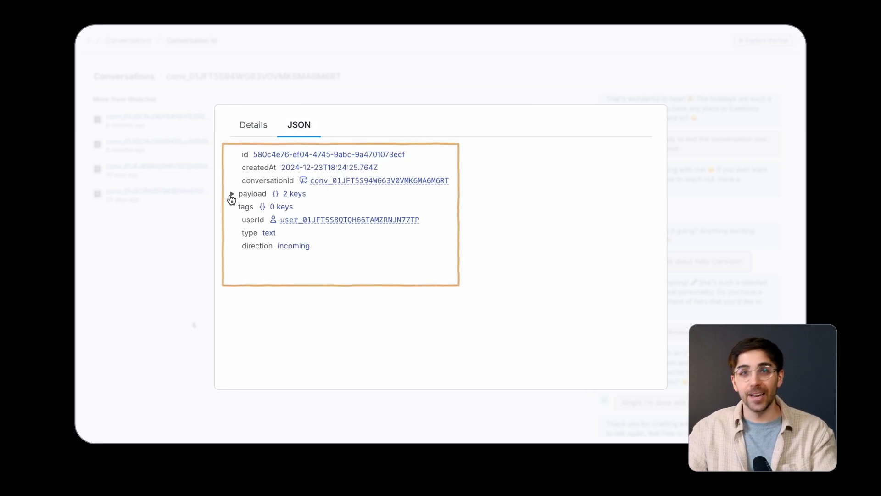